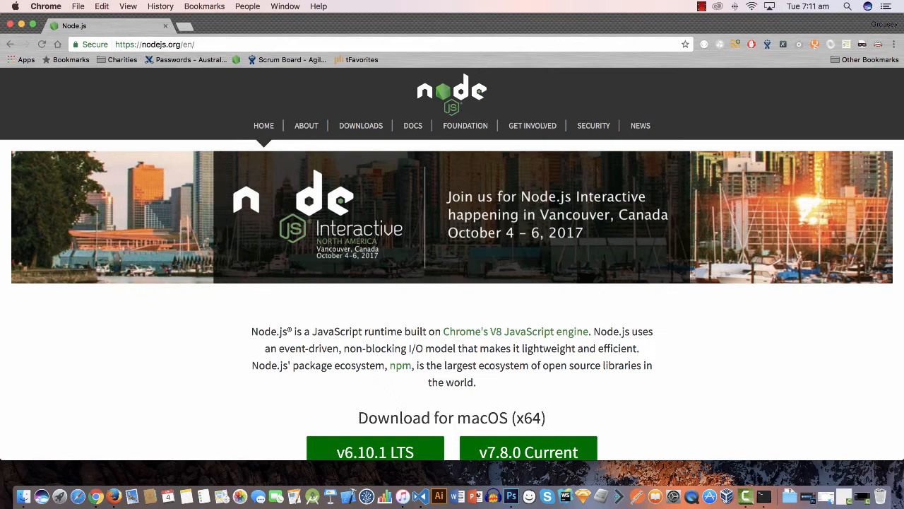
Open the v7.8.0 Current 'Other Downloads' page and browse its installer and binary tables
scroll(down, 3)
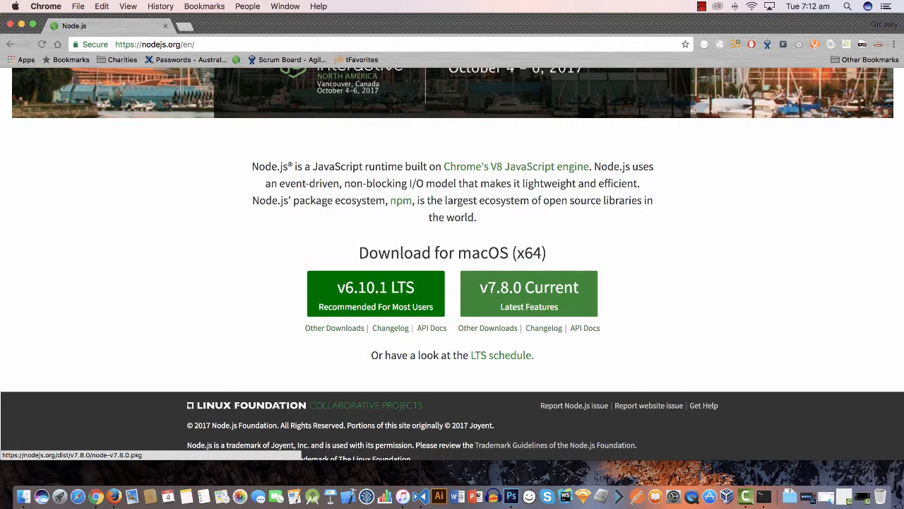
mouse_move(488, 328)
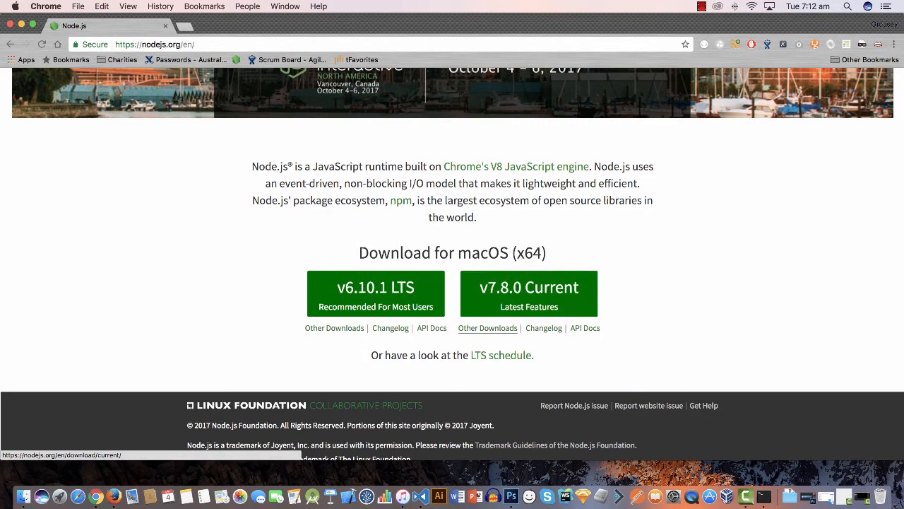
click(488, 327)
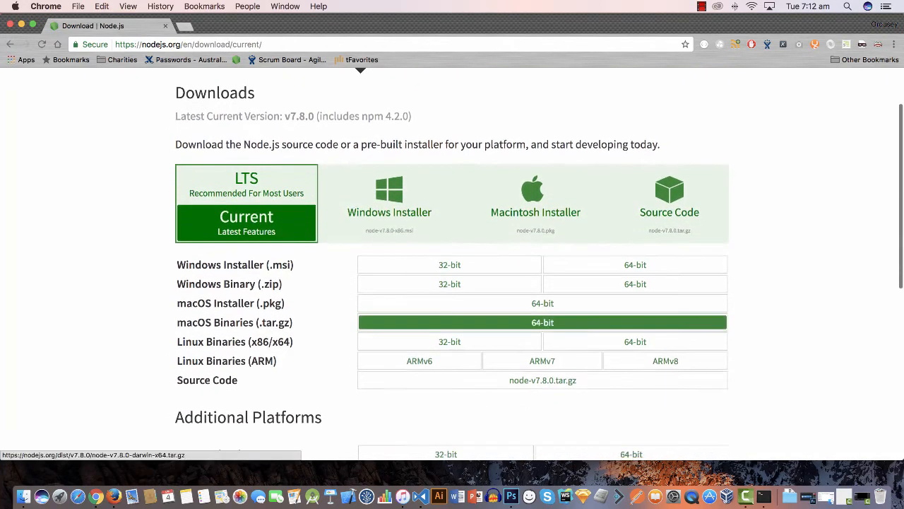
scroll(down, 3)
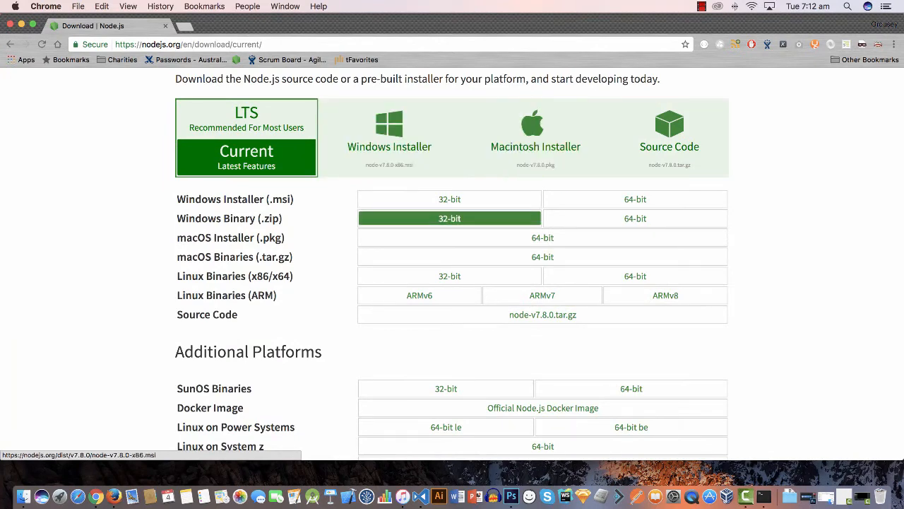
scroll(down, 3)
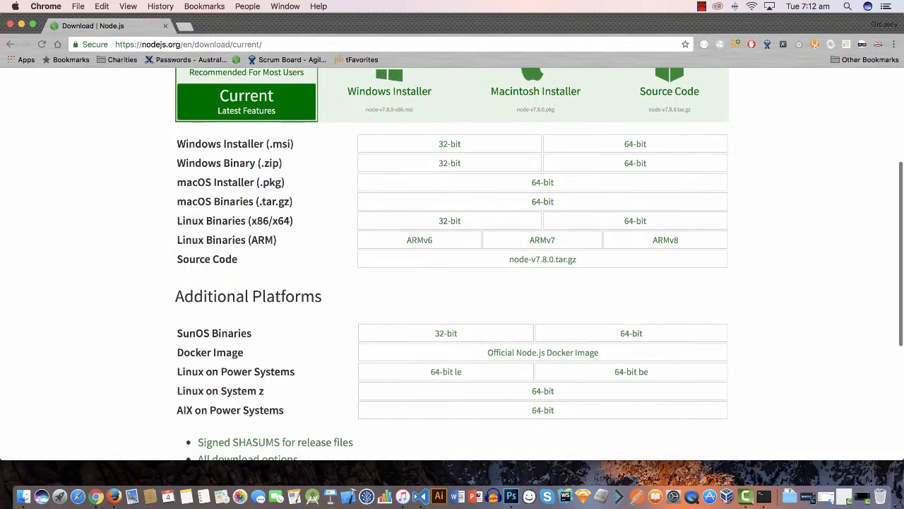
double_click(234, 220)
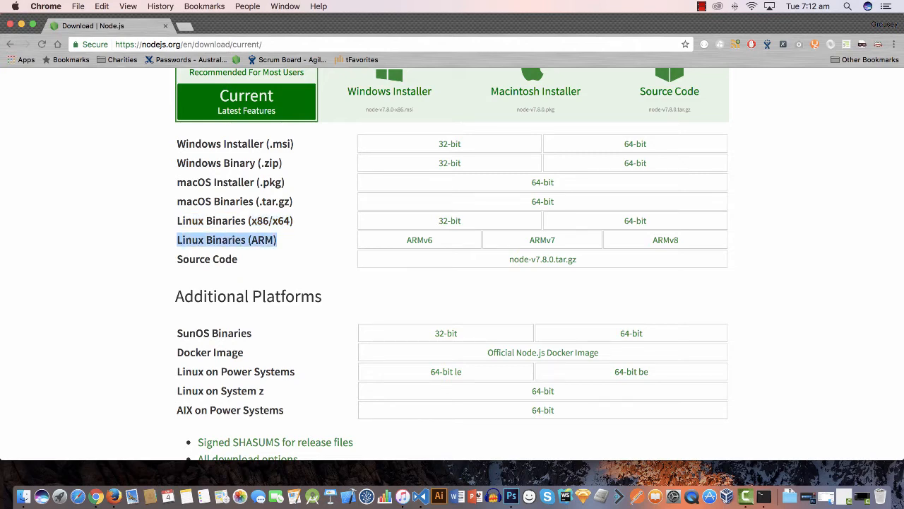
scroll(down, 3)
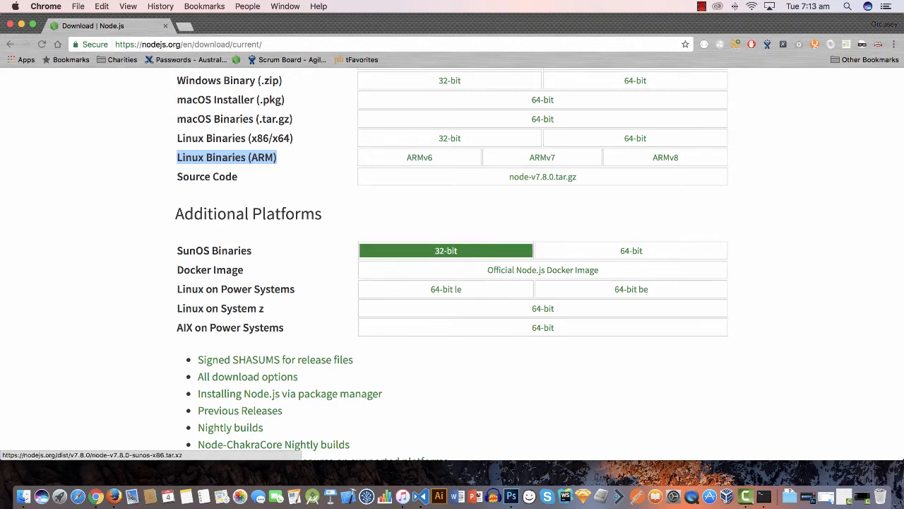
scroll(up, 3)
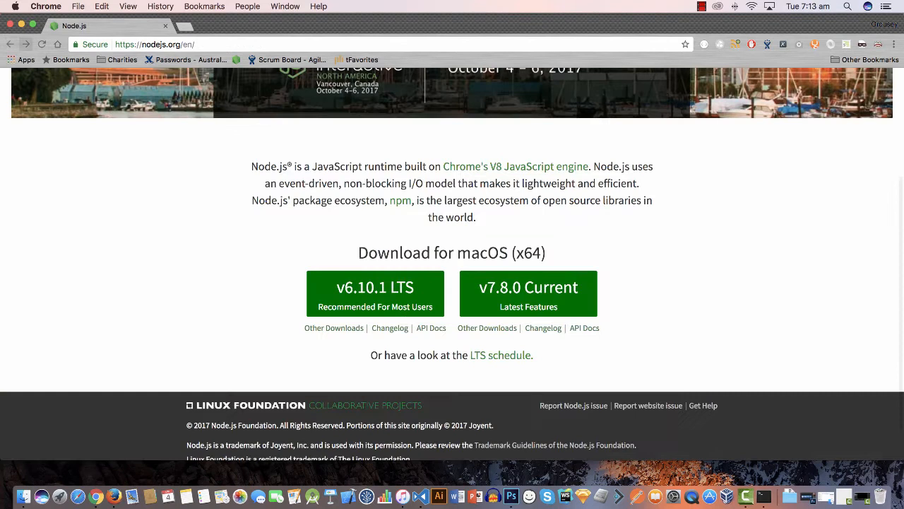
mouse_move(528, 293)
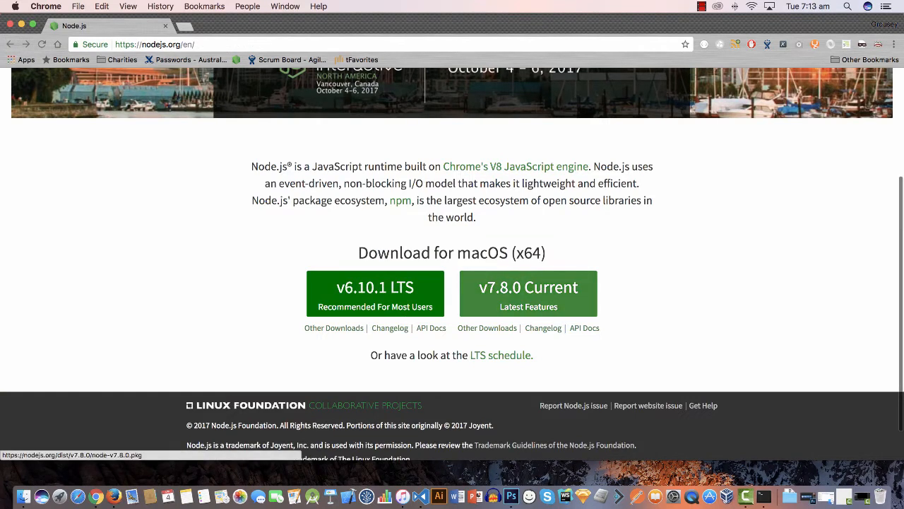
mouse_move(528, 304)
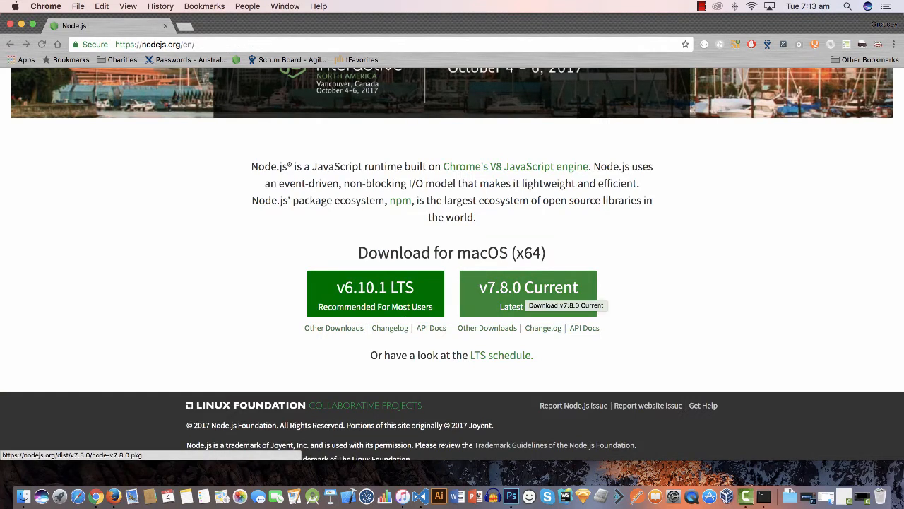
Download the v7.8.0 Current macOS .pkg and open its installer
click(529, 293)
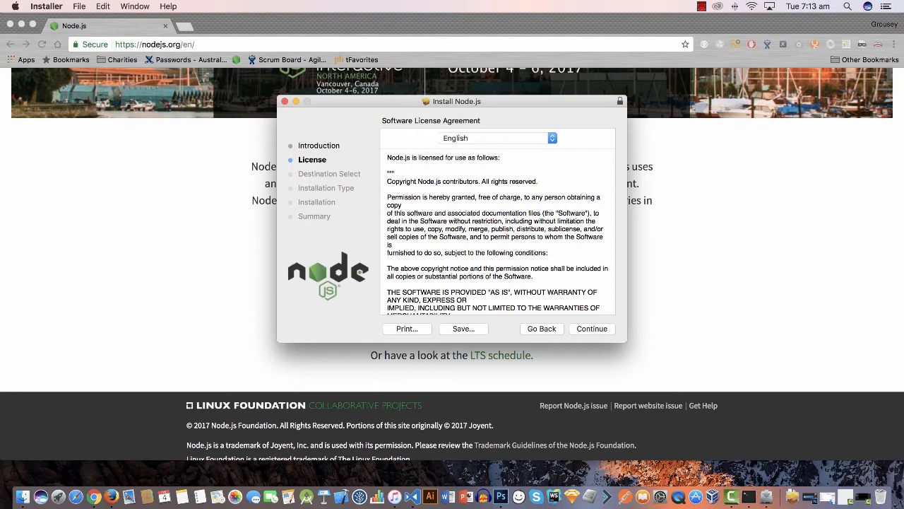
Accept the license, install with the admin password, and close the finished installer
click(592, 328)
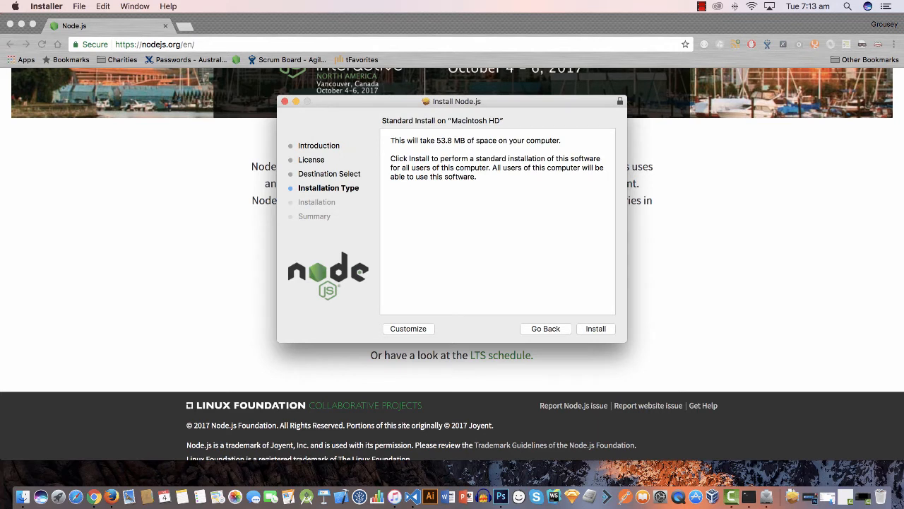
click(596, 328)
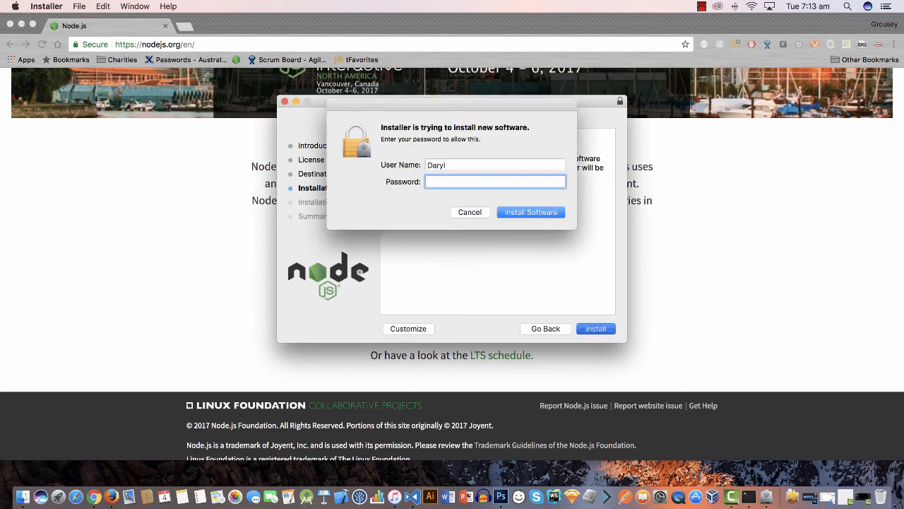
text(•••••)
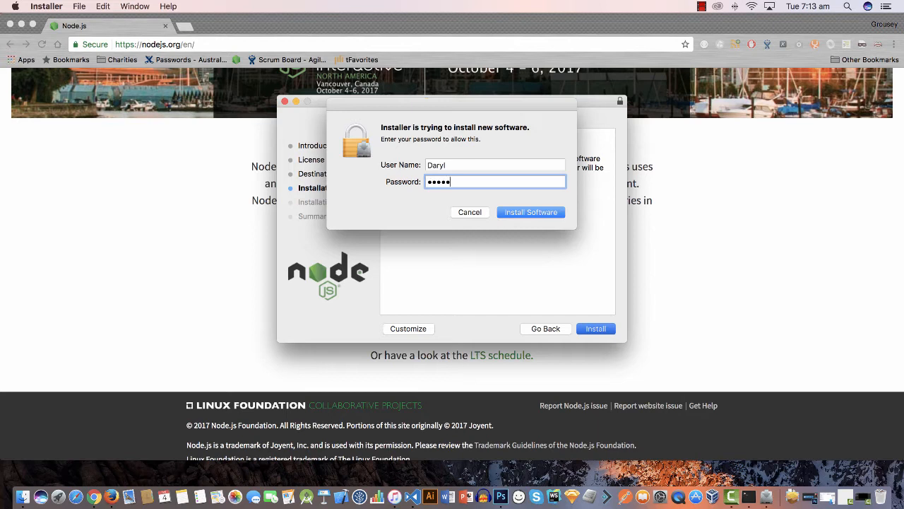
click(530, 212)
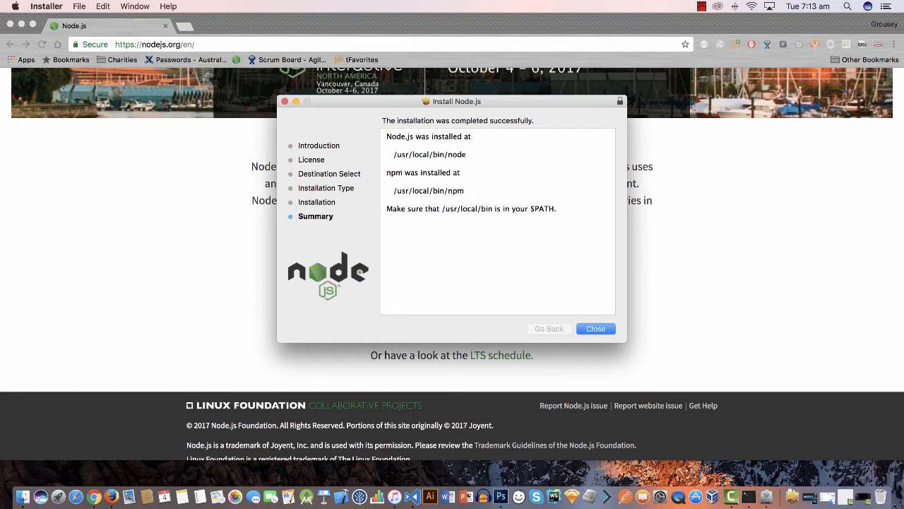
click(595, 328)
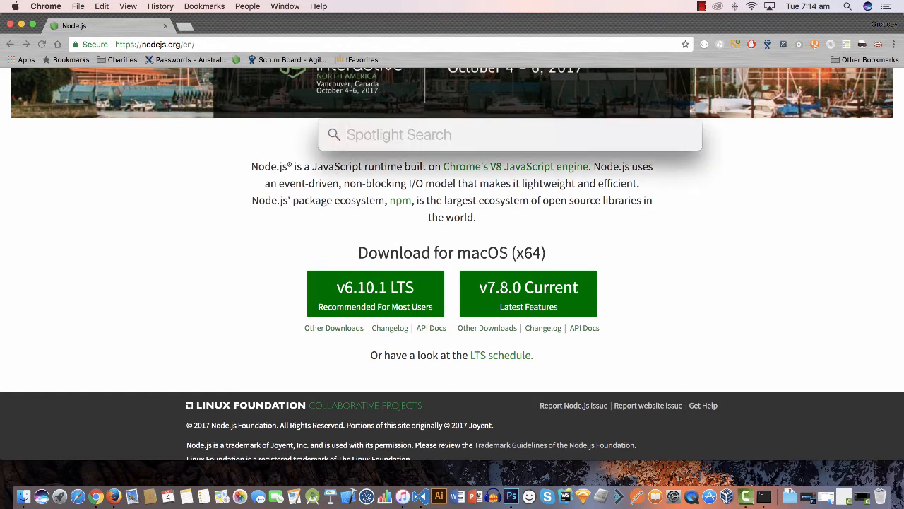
Launch Terminal via a Spotlight search for 'terminal' and drag its window toward the screen centre
text(terminal)
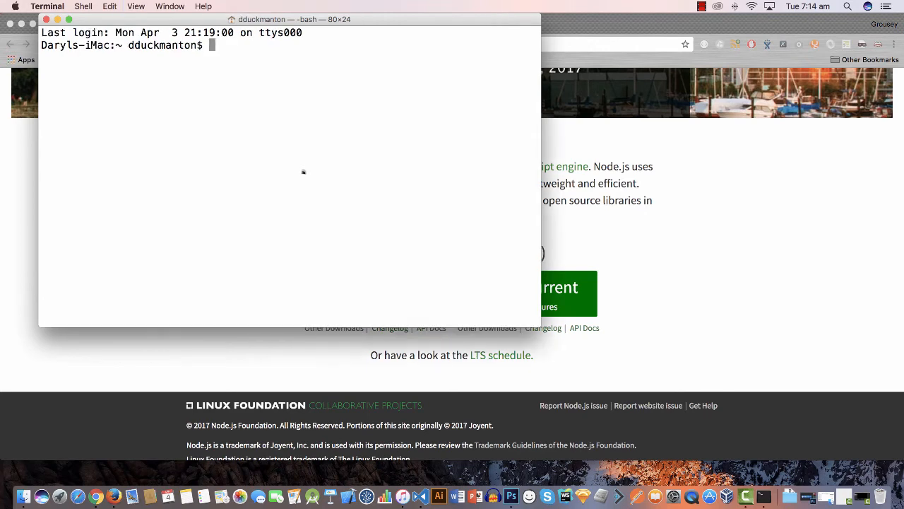
drag(290, 19, 422, 56)
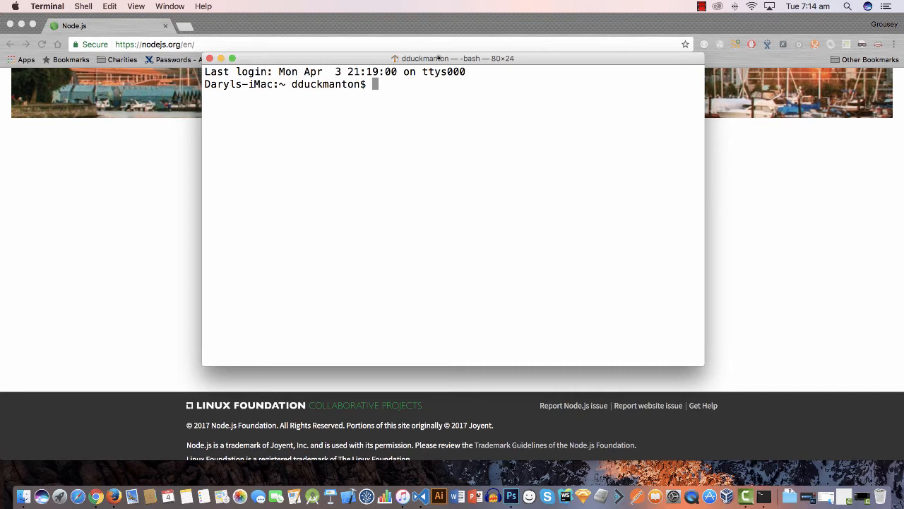
Run 'node -v' and 'npm -v', confirming v7.8.0 and 4.2.0
text(node)
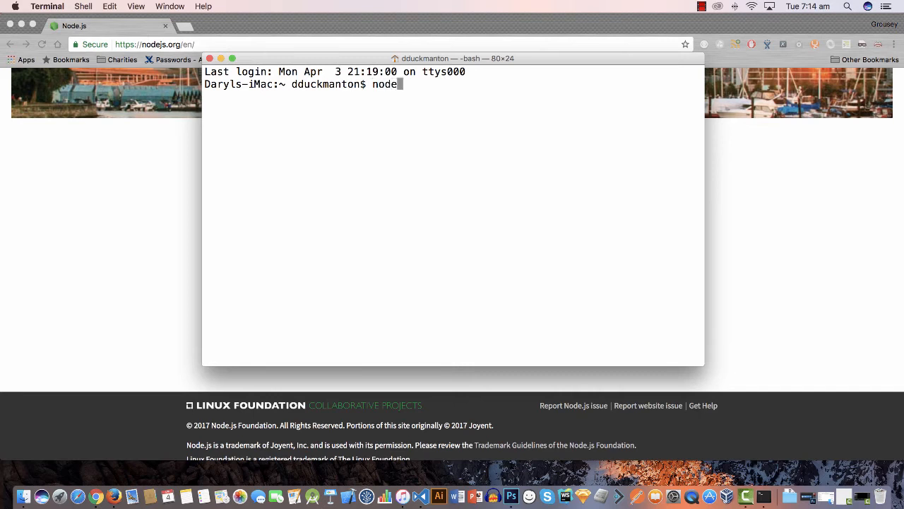
text(-v)
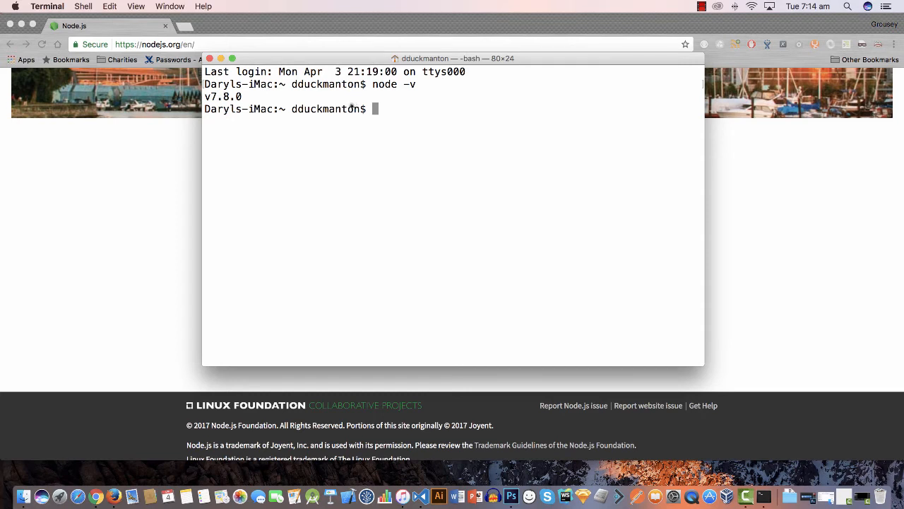
text(npm -v)
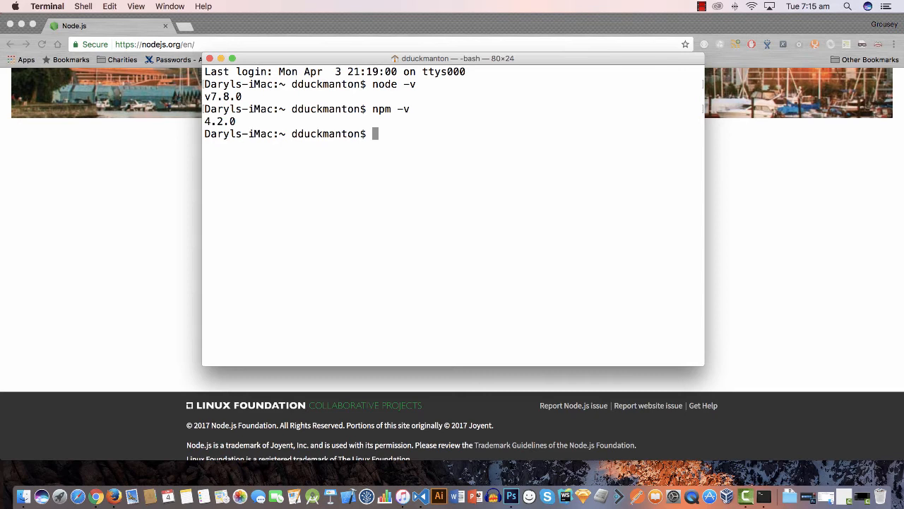
double_click(227, 96)
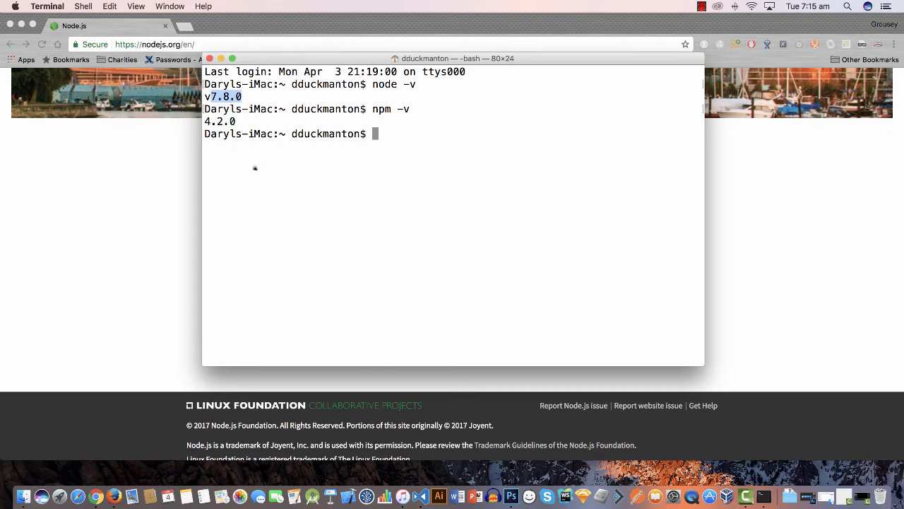
mouse_move(248, 165)
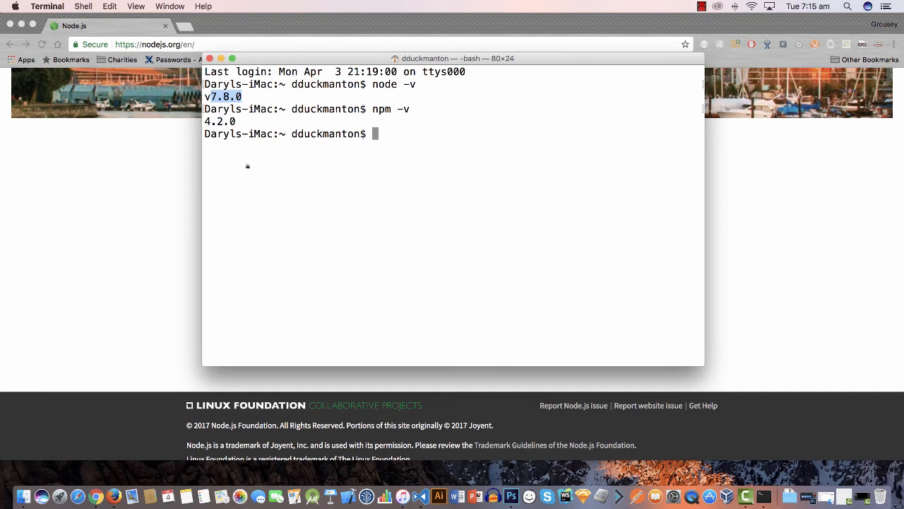
mouse_move(246, 167)
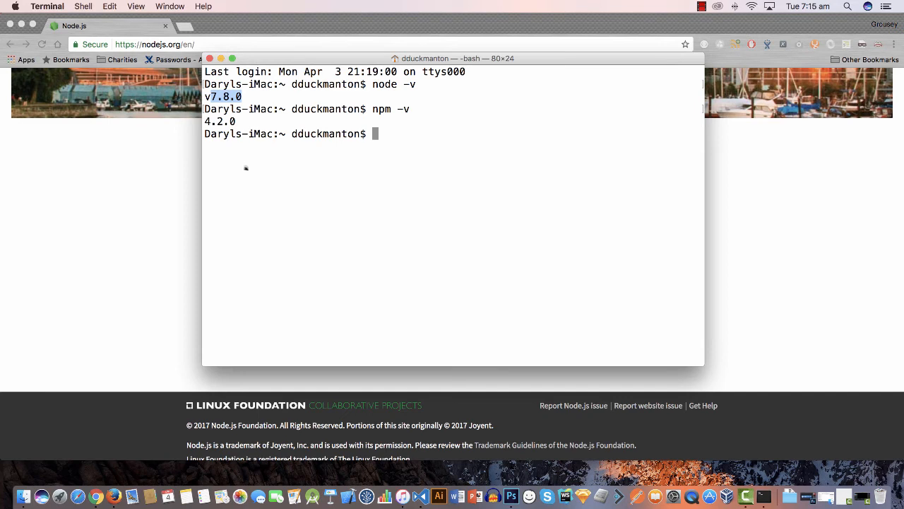